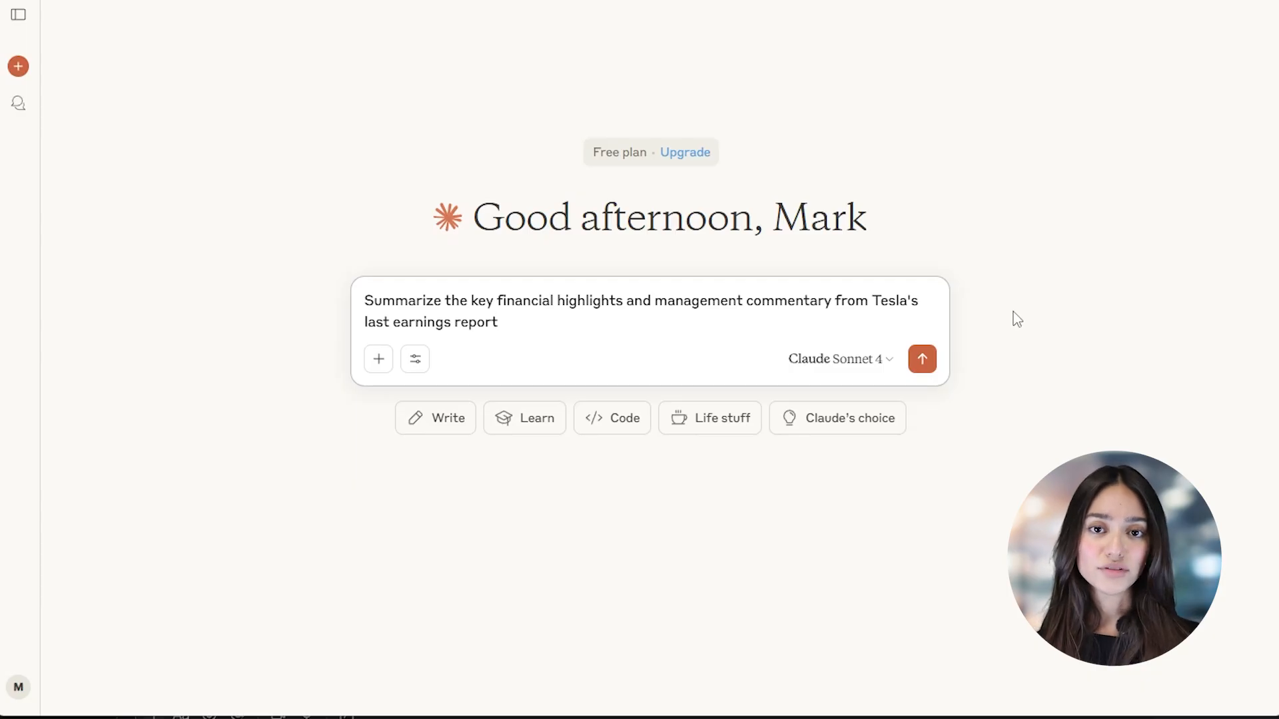
- Send the Tesla earnings summary prompt and read the Q1 2025 highlights response
left_click(922, 359)
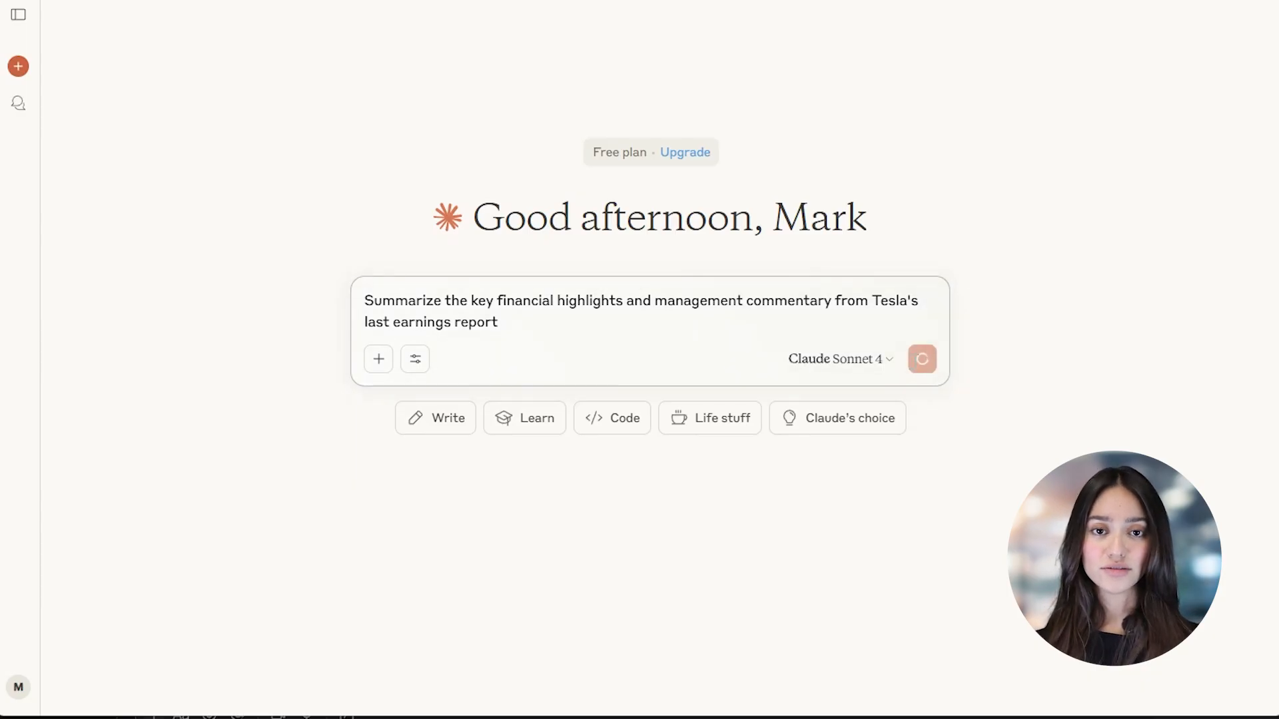
left_click(922, 359)
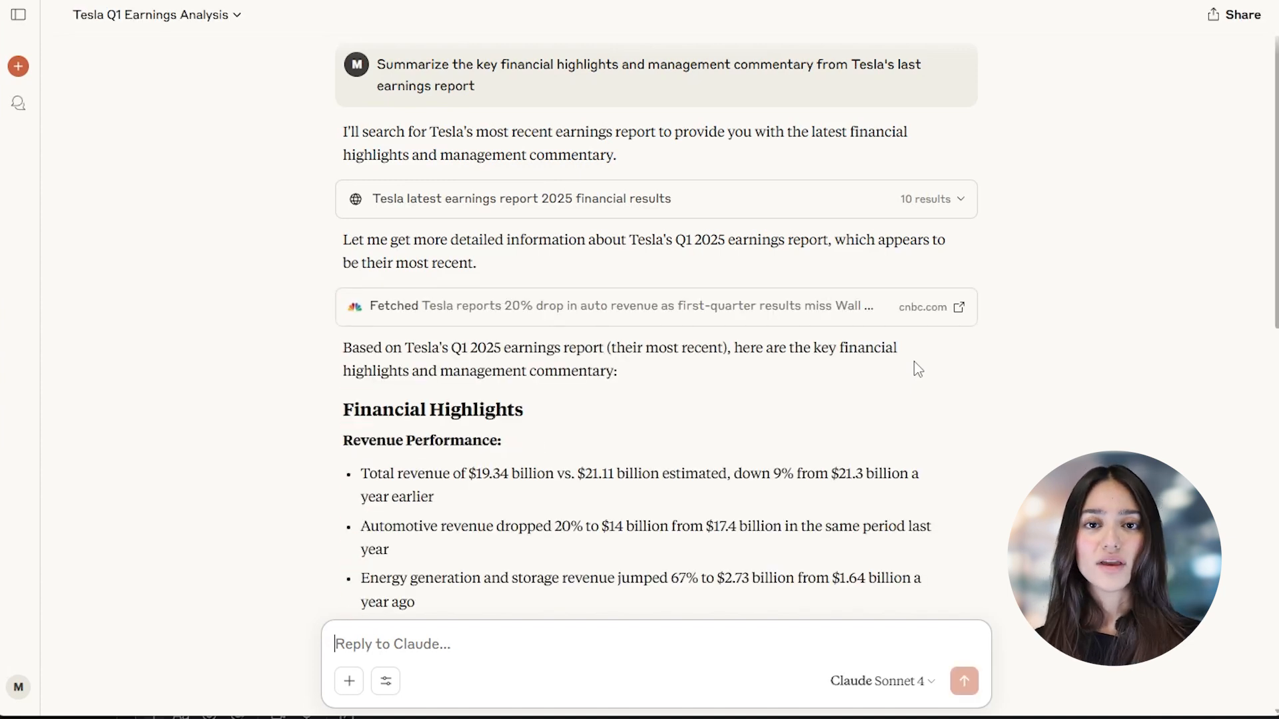
scroll("down", 3)
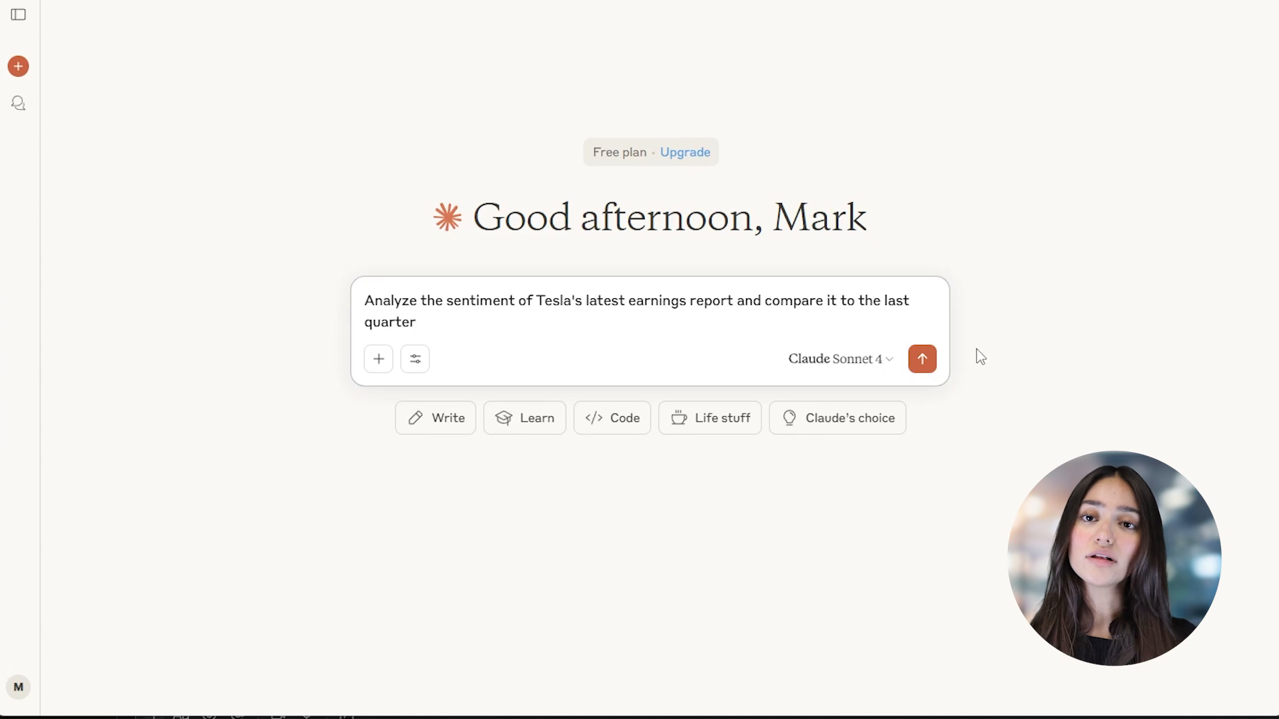
- Send the sentiment comparison prompt and read the Q1 2025 versus Q4 2024 analysis
left_click(922, 359)
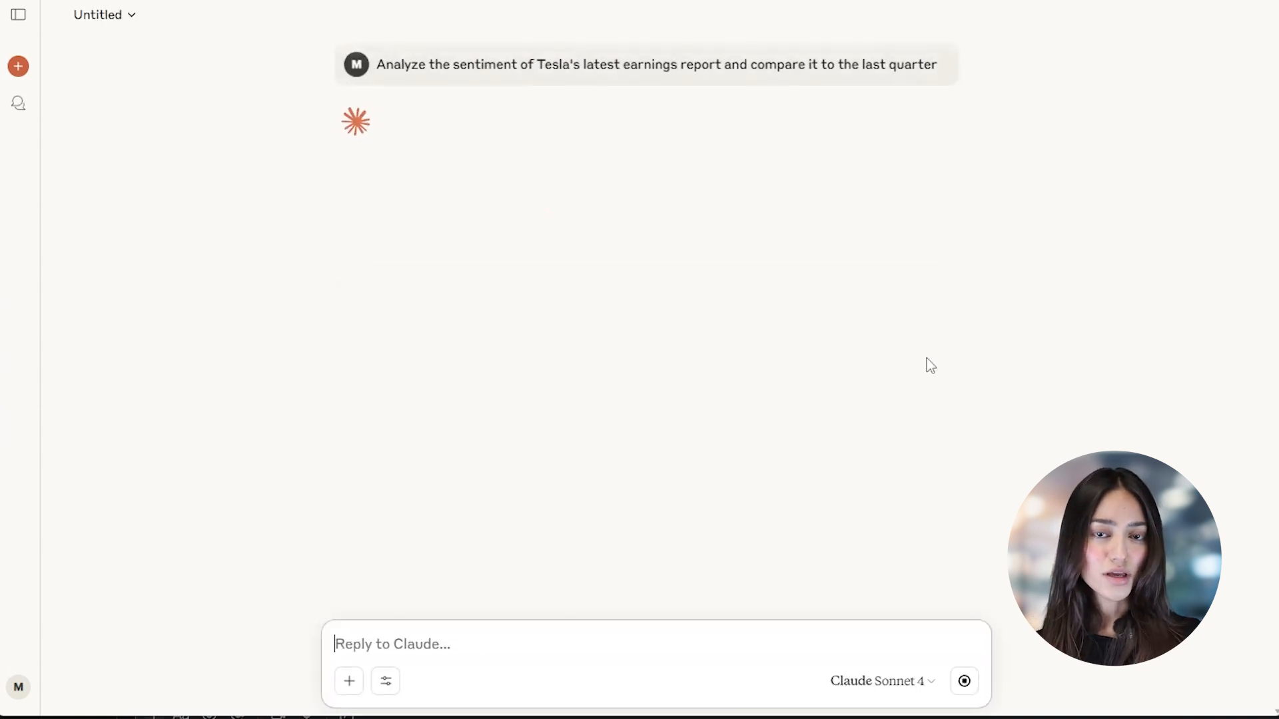
mouse_move(1067, 367)
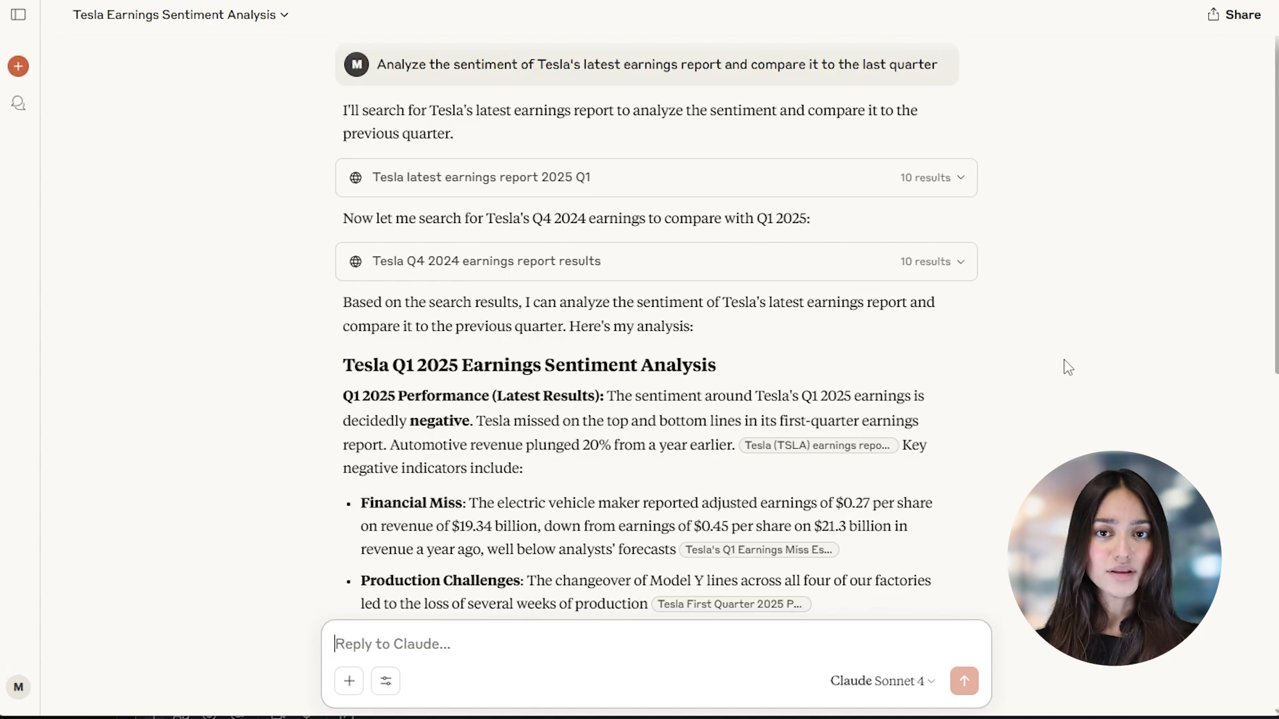
scroll("down", 3)
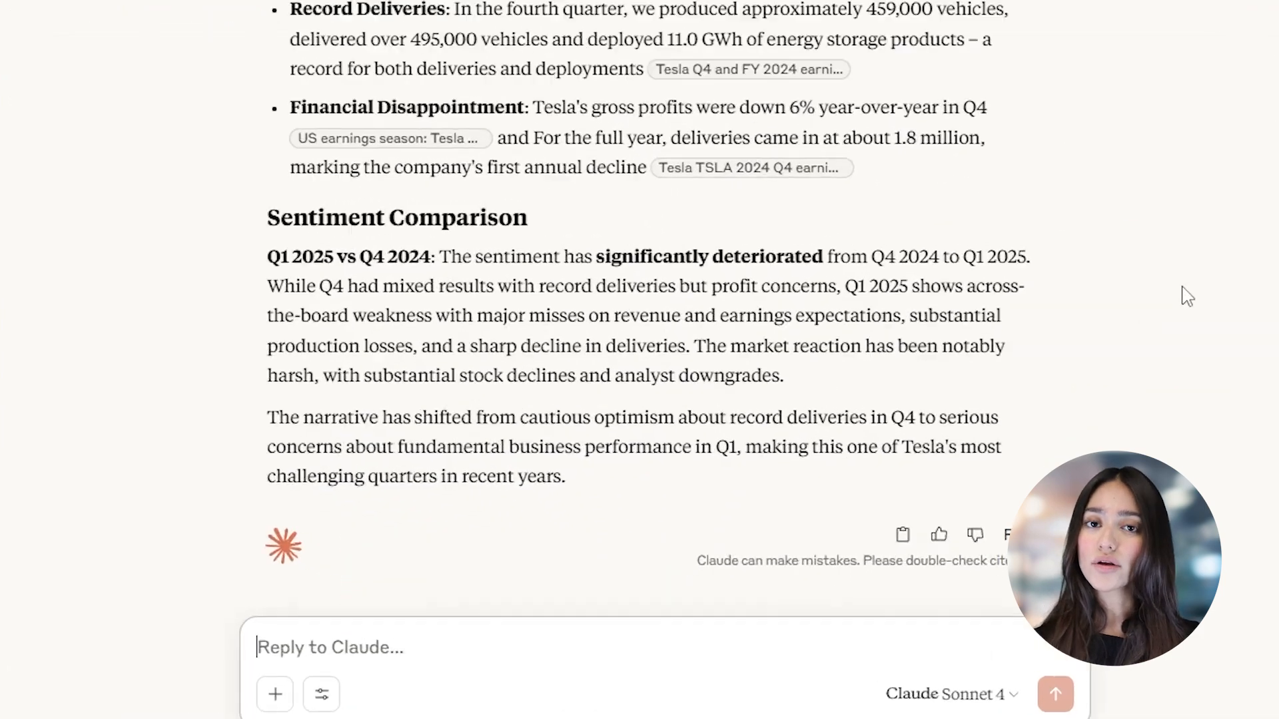
scroll("down", 3)
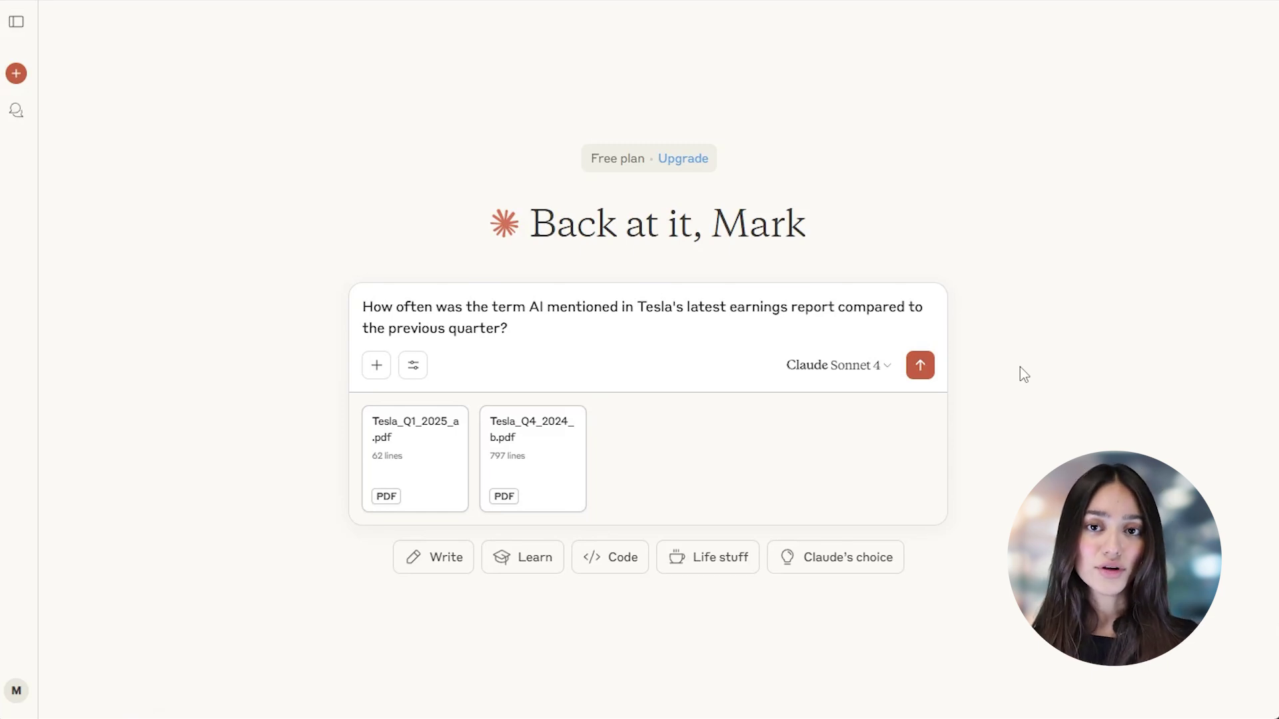
mouse_move(1012, 378)
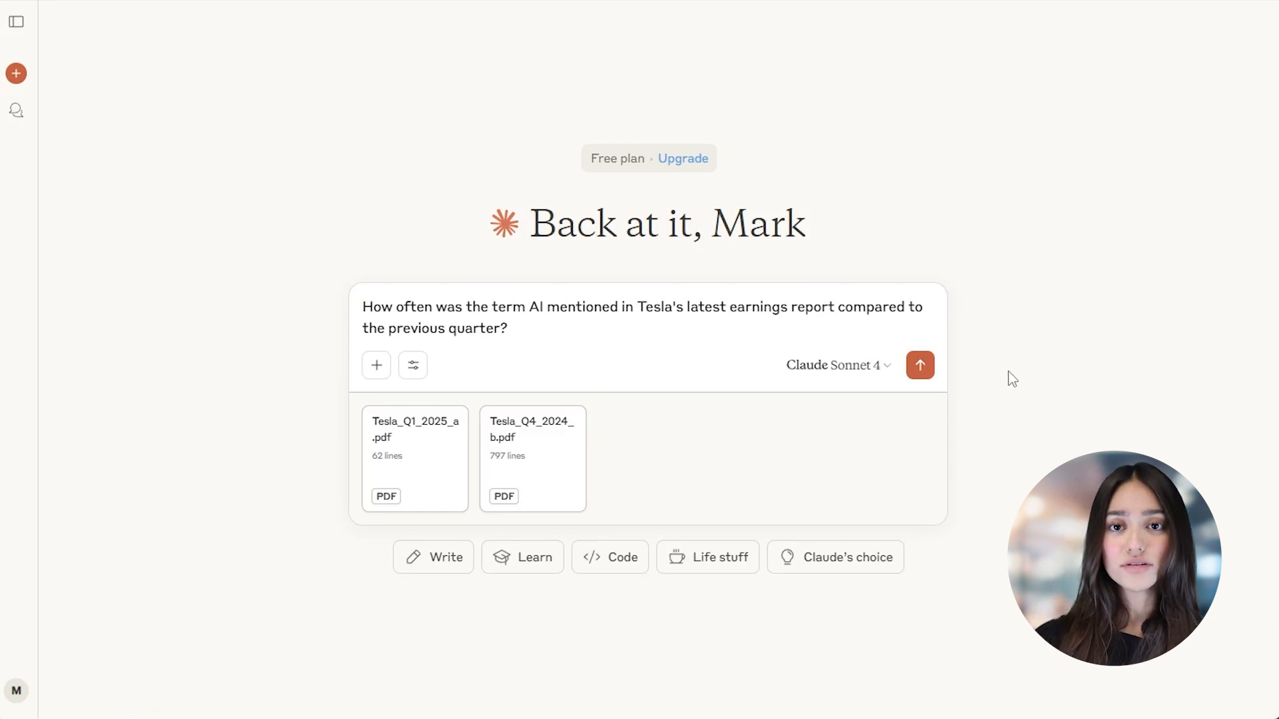
- Send the AI mention count question with the Q1 2025 and Q4 2024 PDFs attached
left_click(919, 366)
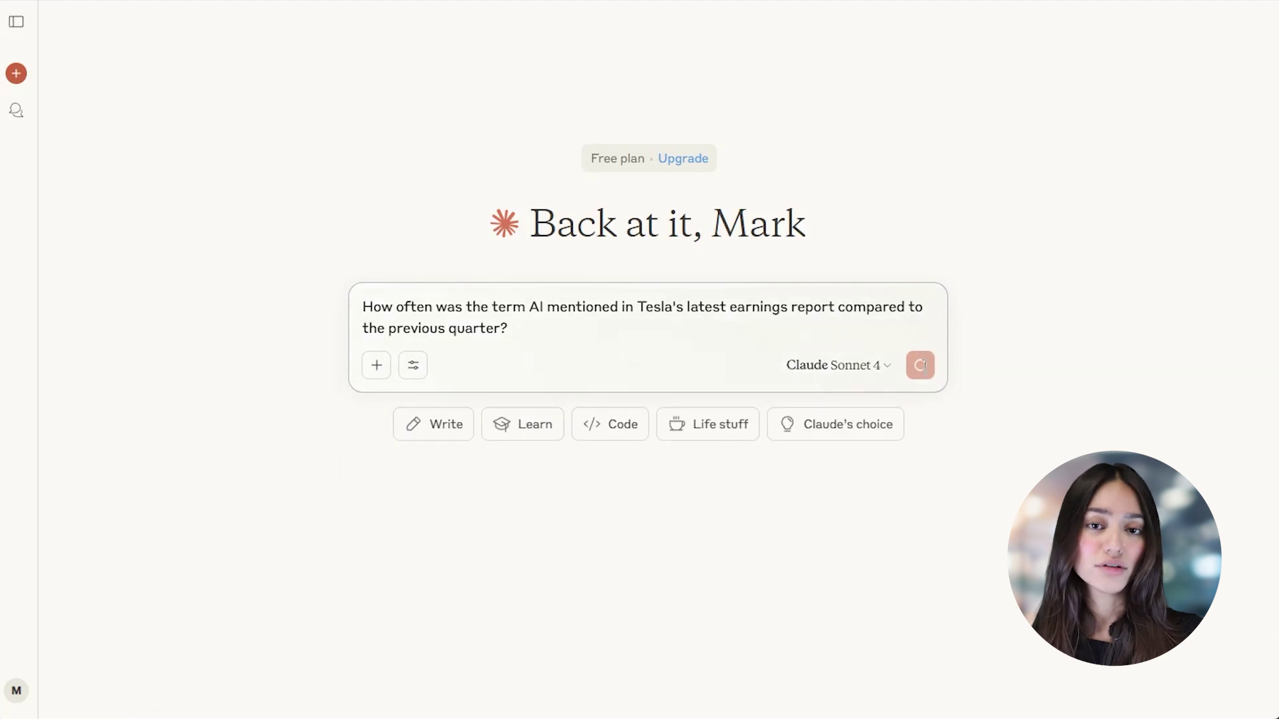
left_click(920, 366)
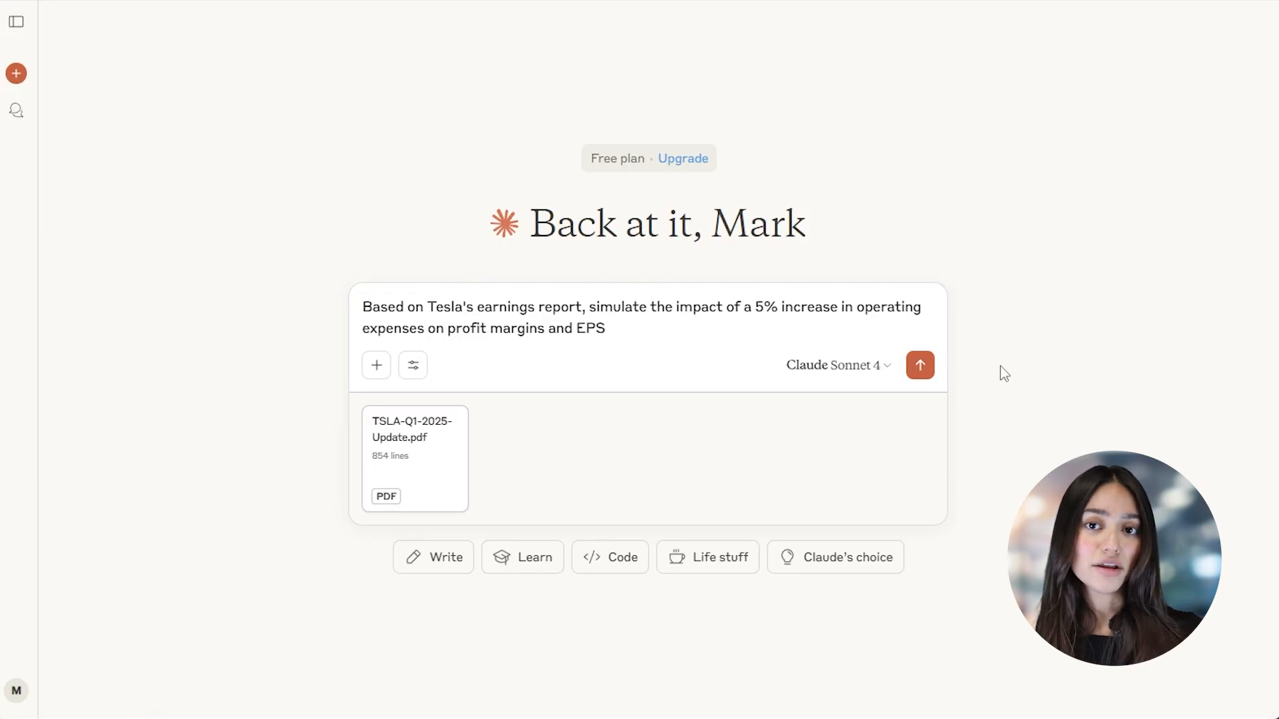
- Send the 5% operating-expense simulation prompt and review the EPS impact simulator
left_click(919, 365)
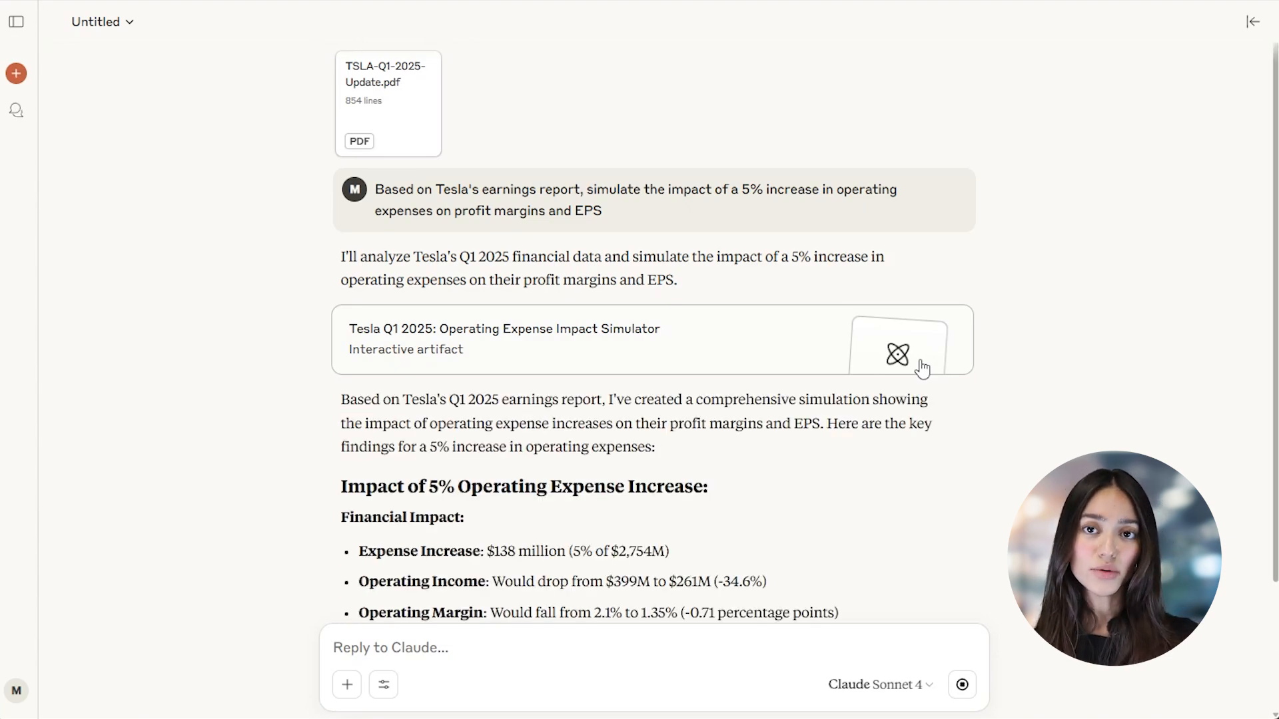
scroll("down", 3)
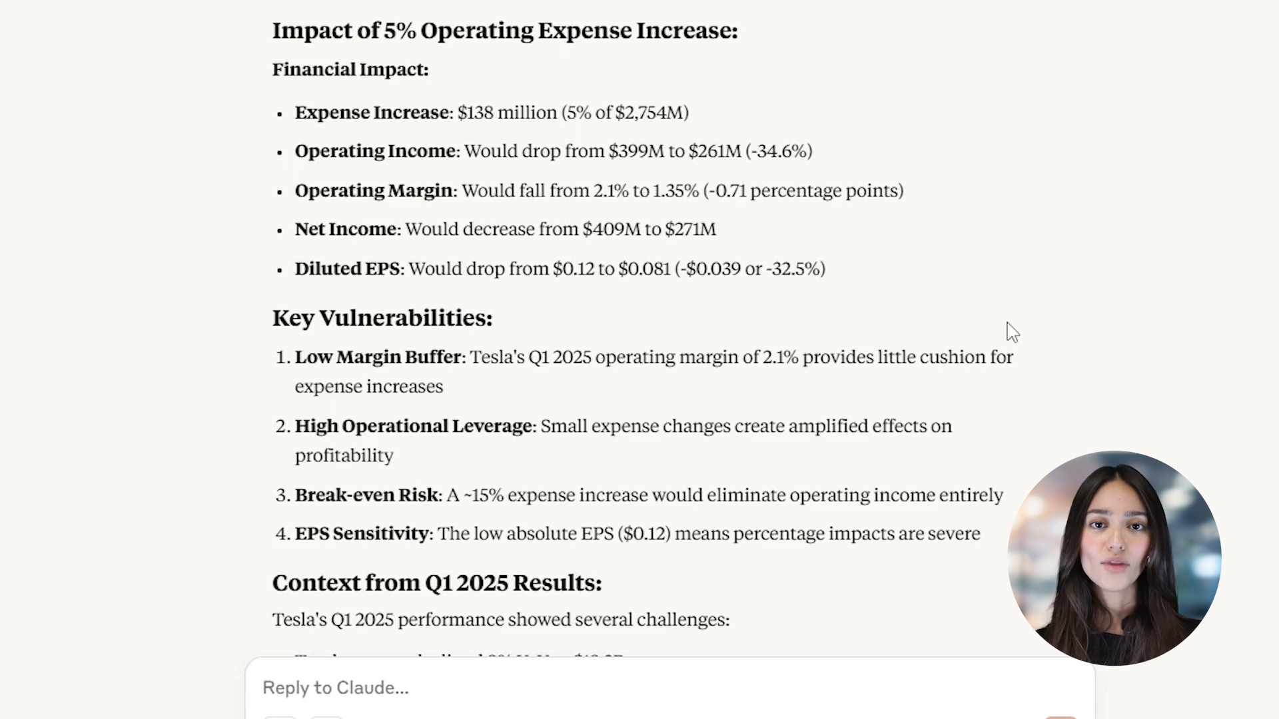
mouse_move(961, 265)
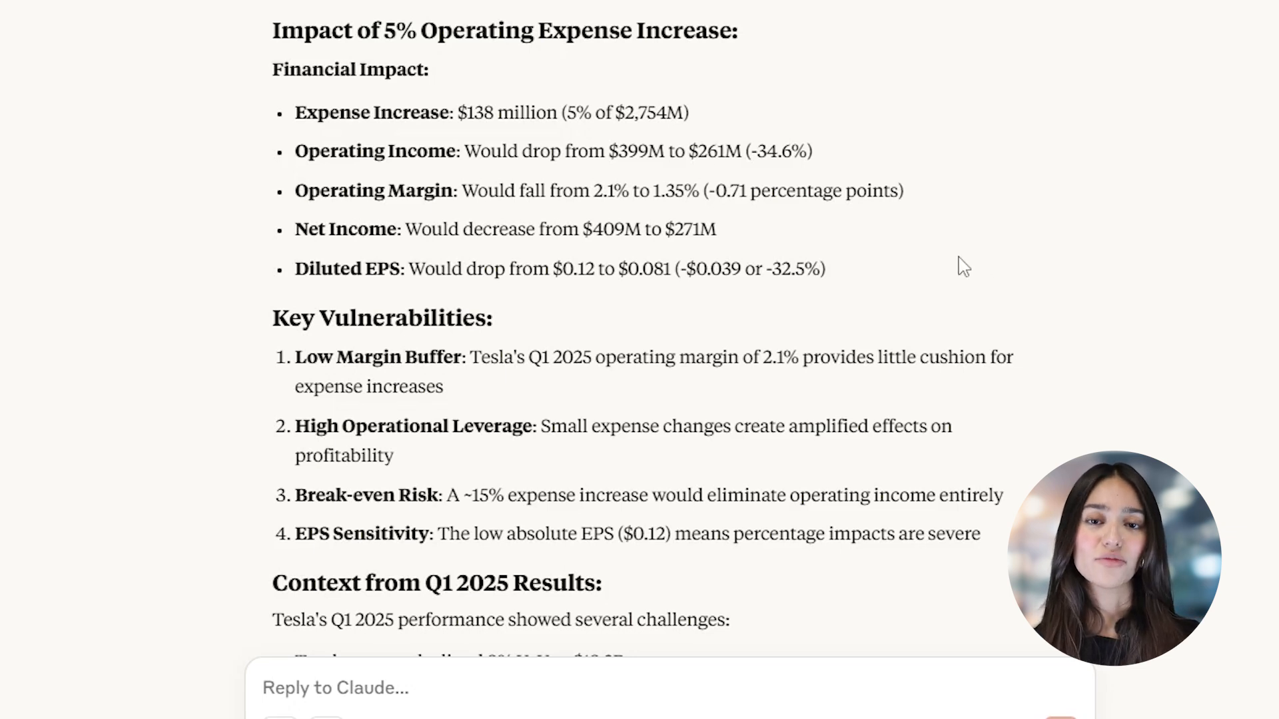